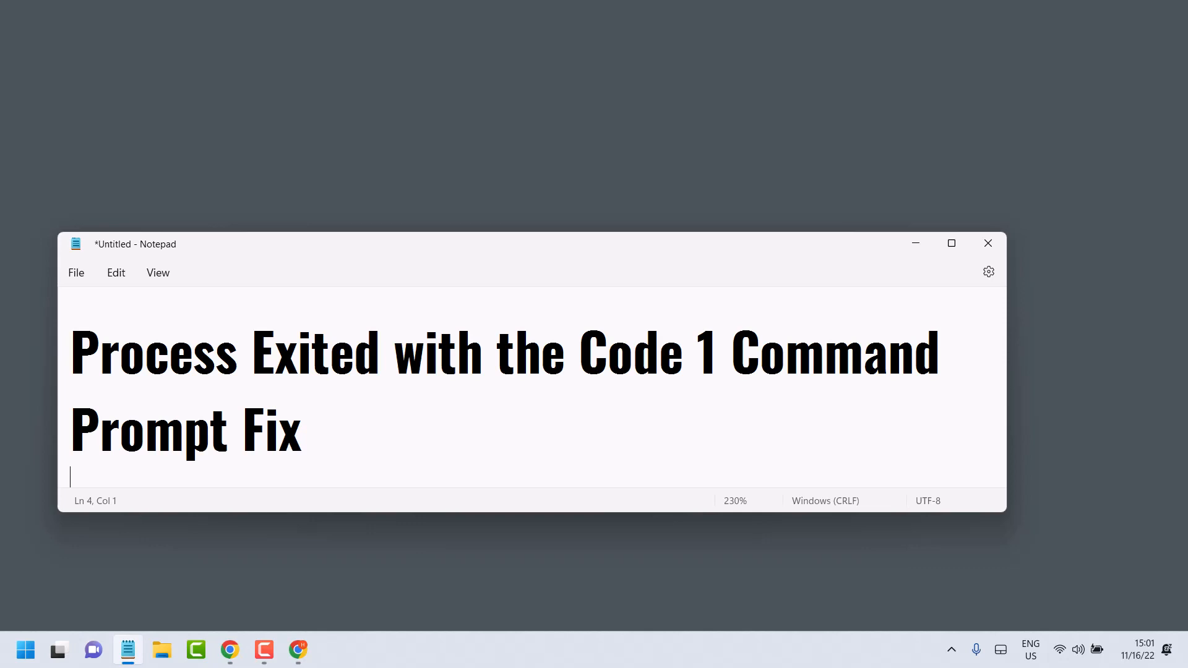
Step: Visit File Explorer from the taskbar, then return to the Notepad title note
click(25, 650)
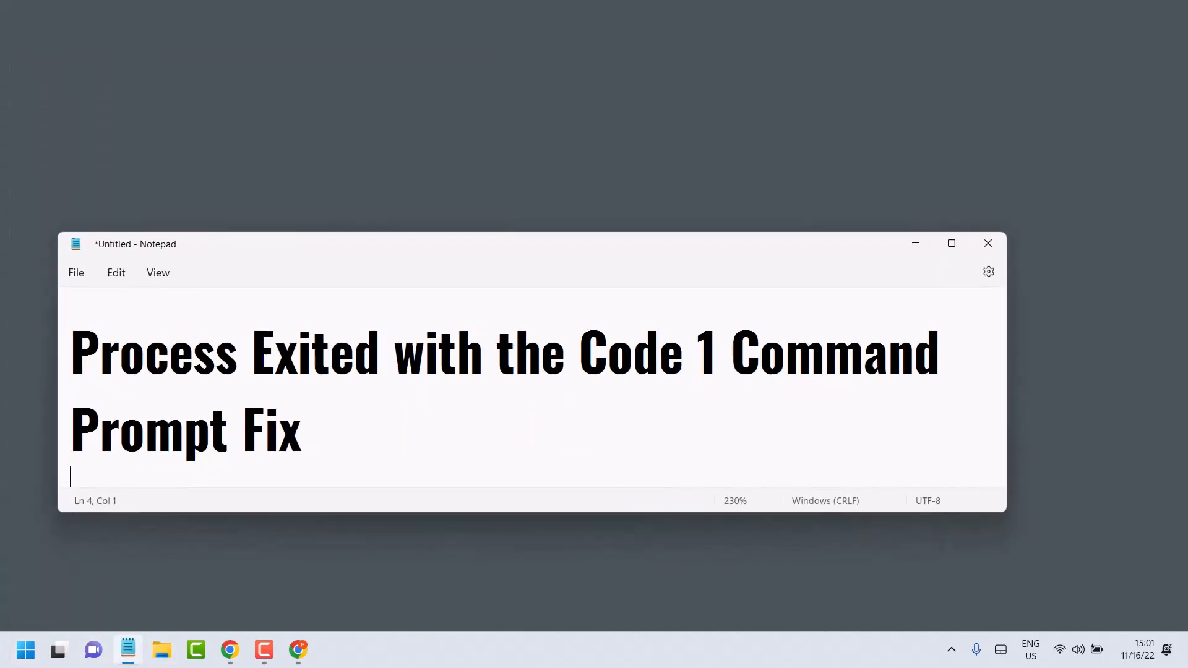
click(161, 650)
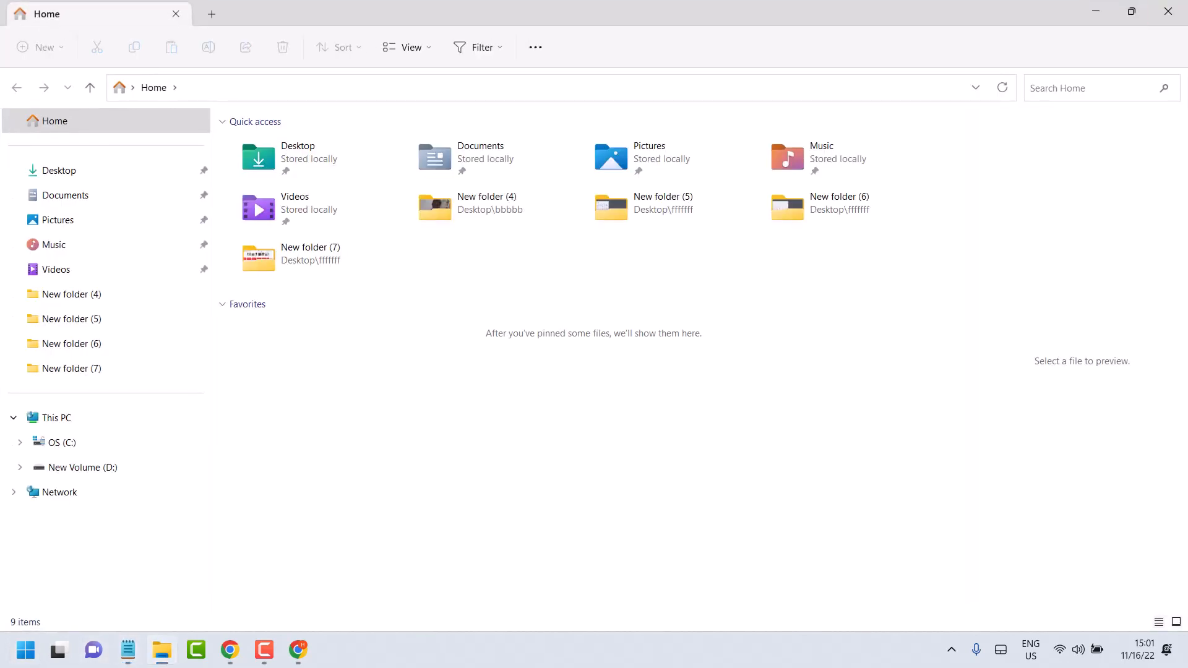
click(127, 650)
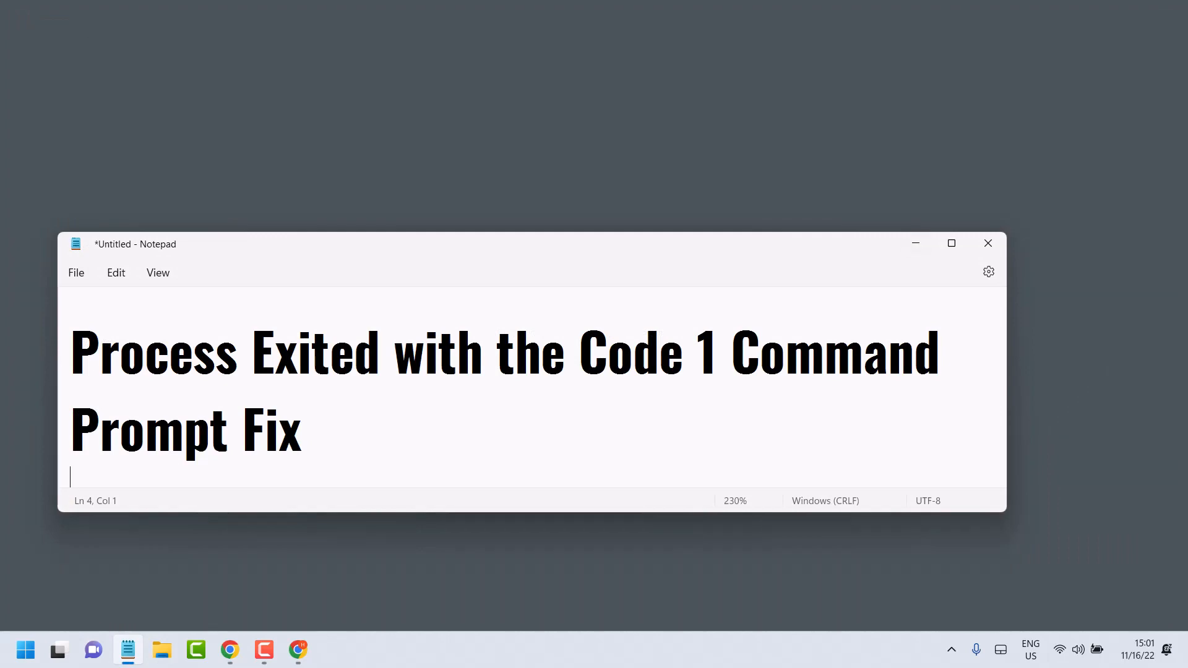
Step: Search Start for Windows PowerShell and run it as administrator
click(24, 650)
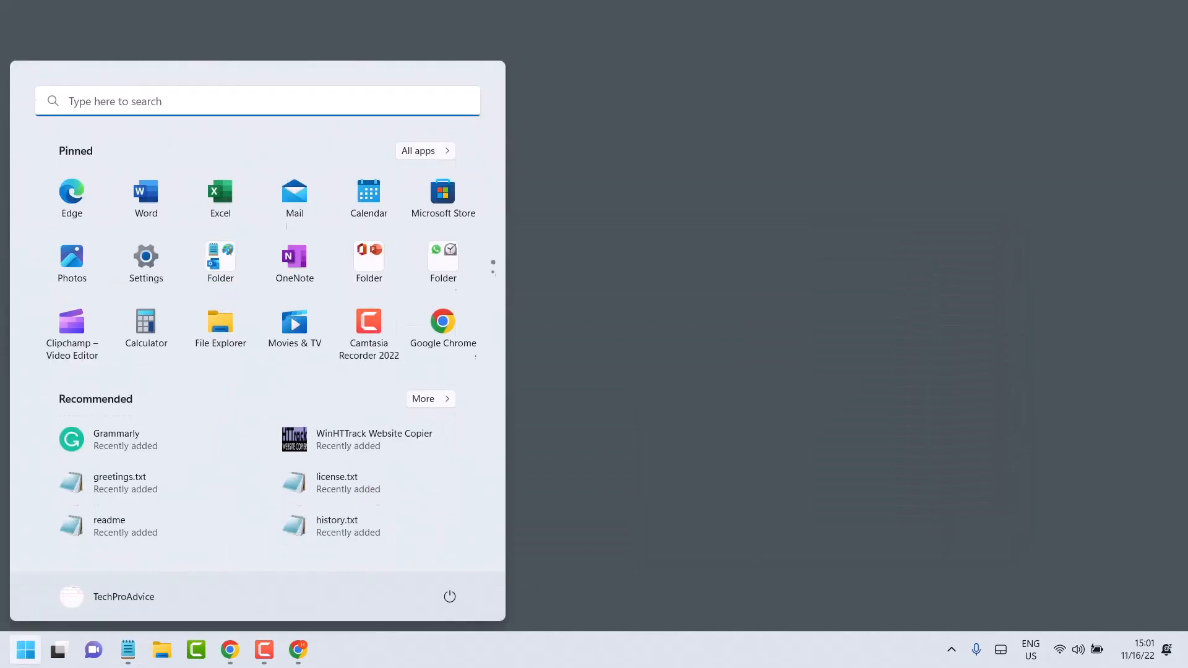
text(wi)
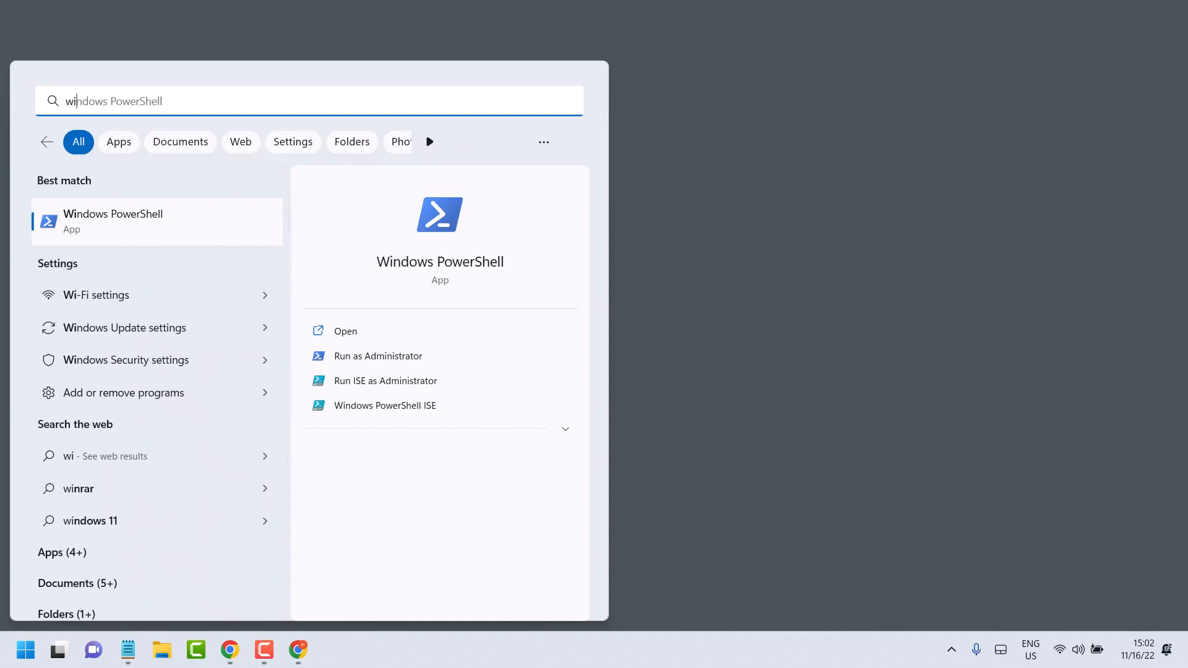
right_click(114, 220)
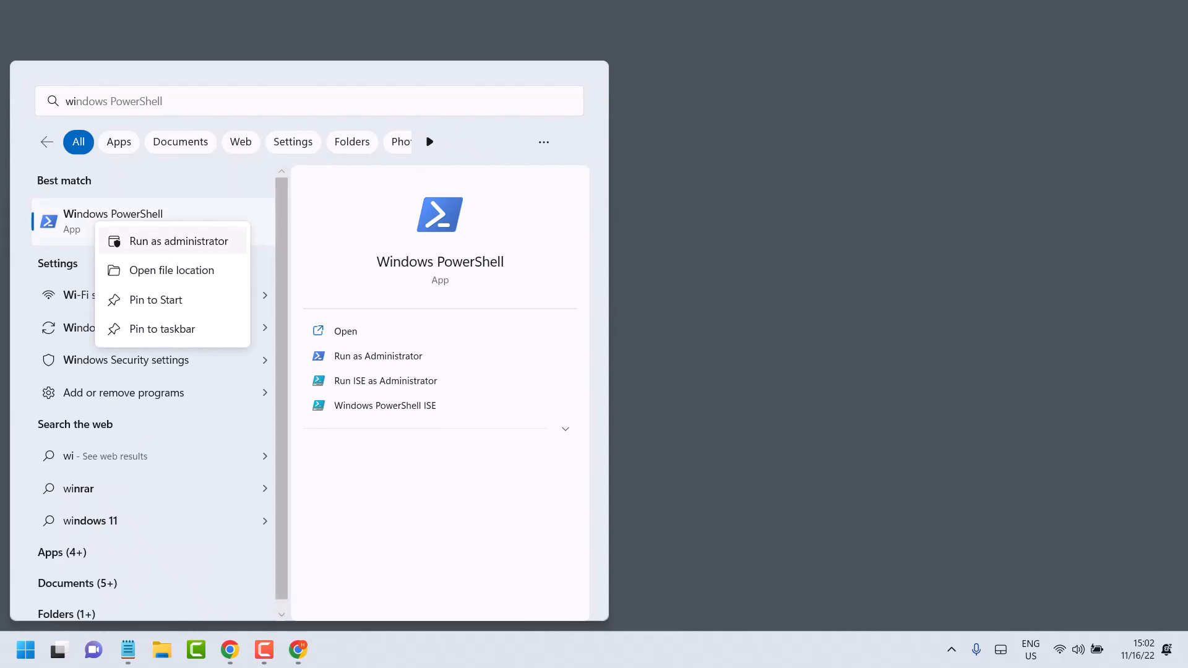
click(179, 241)
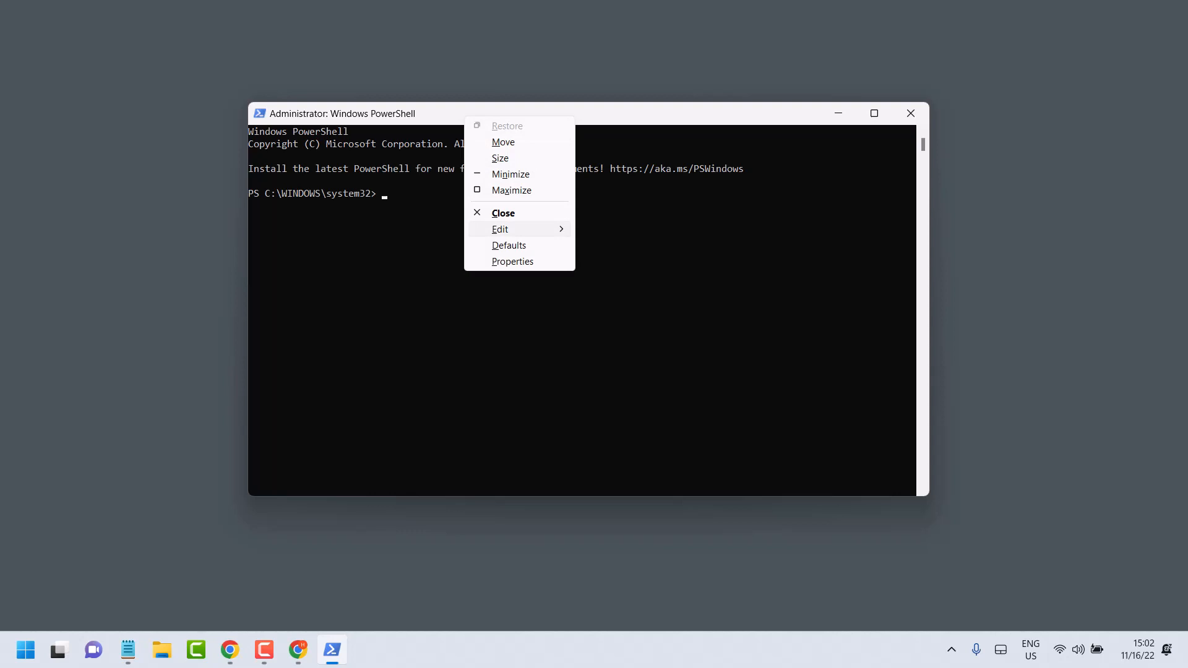
Step: Run reg.exe DELETE on the Command Processor AutoRun value, then close PowerShell
click(500, 229)
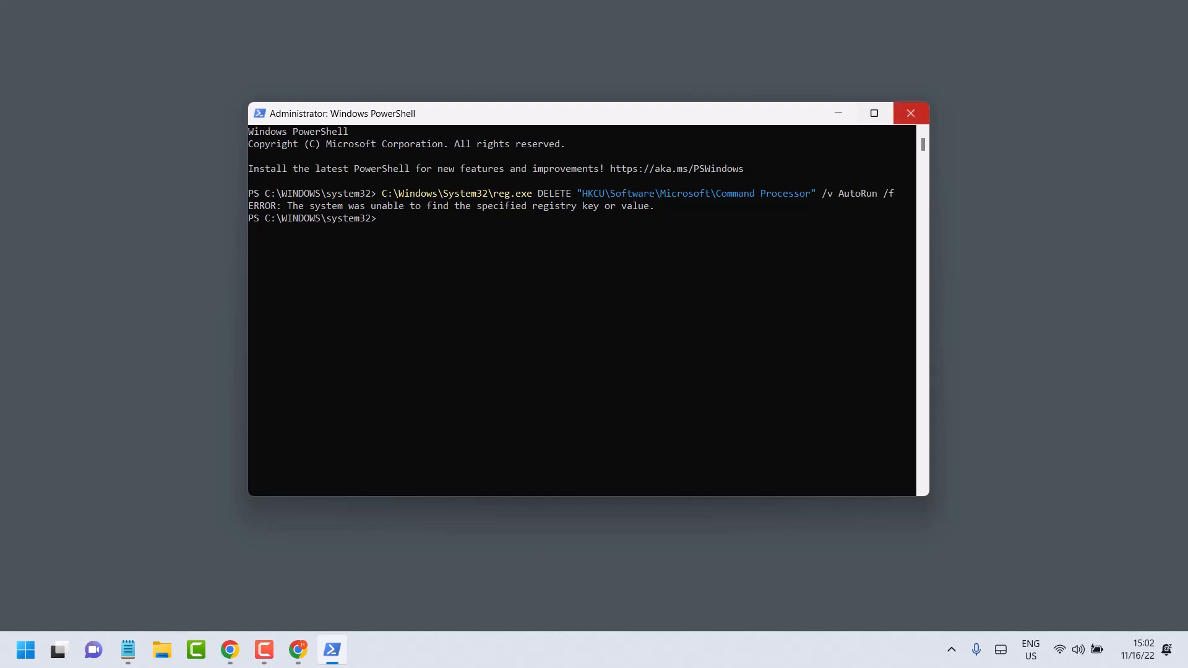
mouse_move(909, 112)
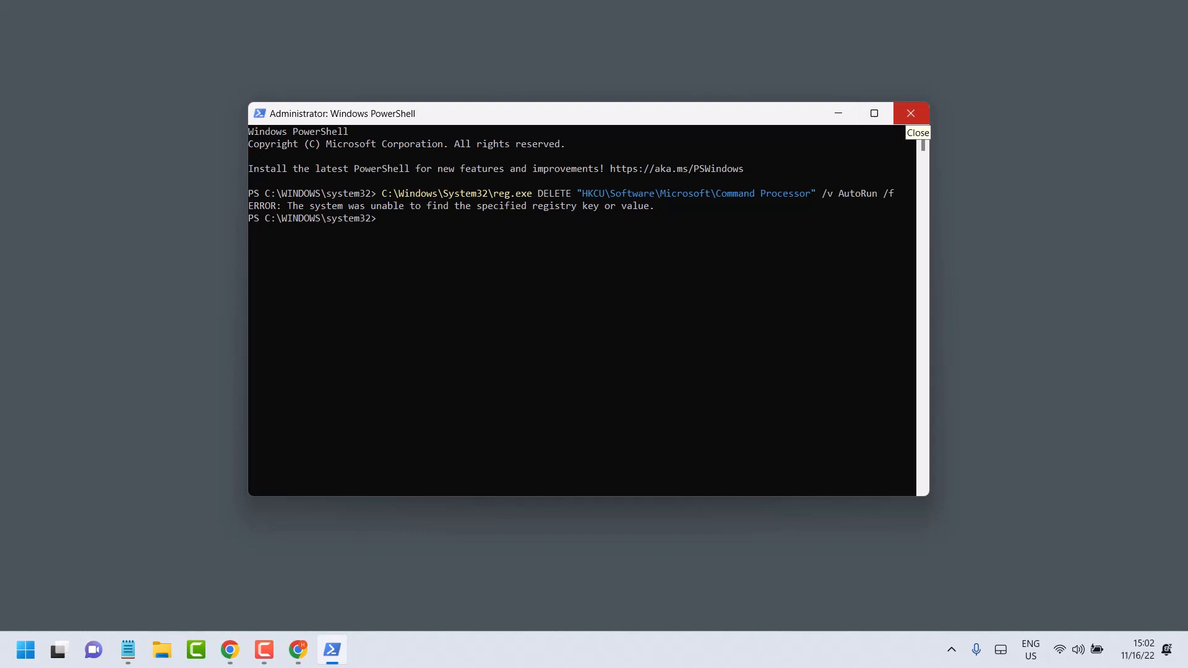
click(910, 113)
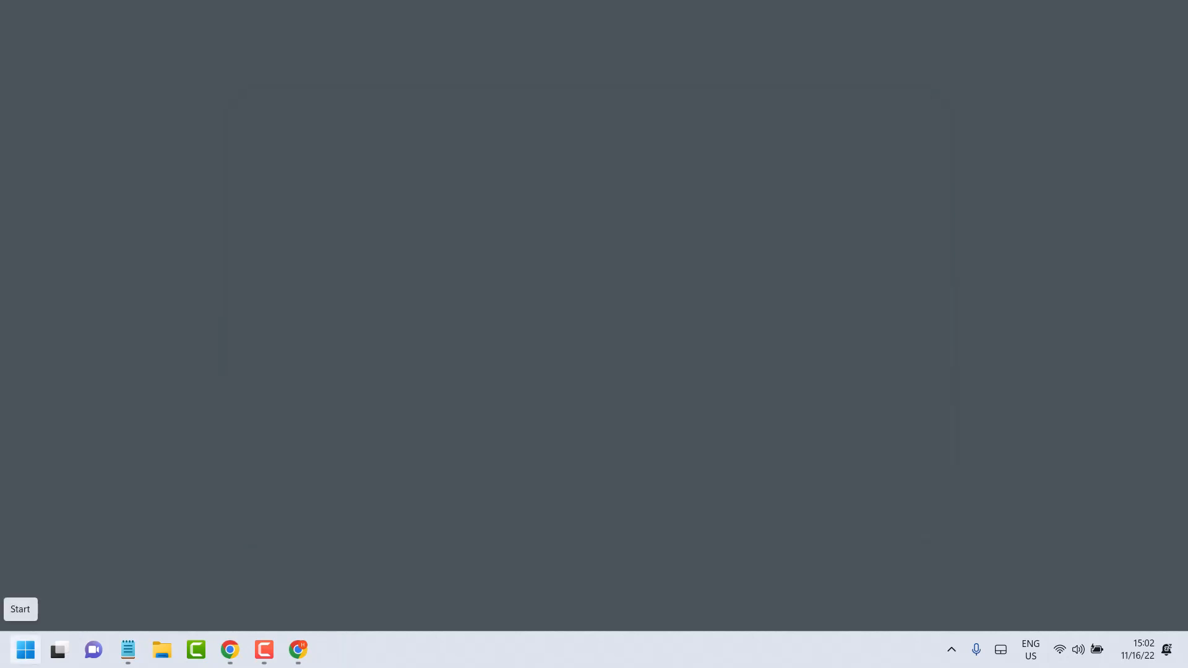
Step: Search Start for cmd and launch Command Prompt as administrator
click(25, 650)
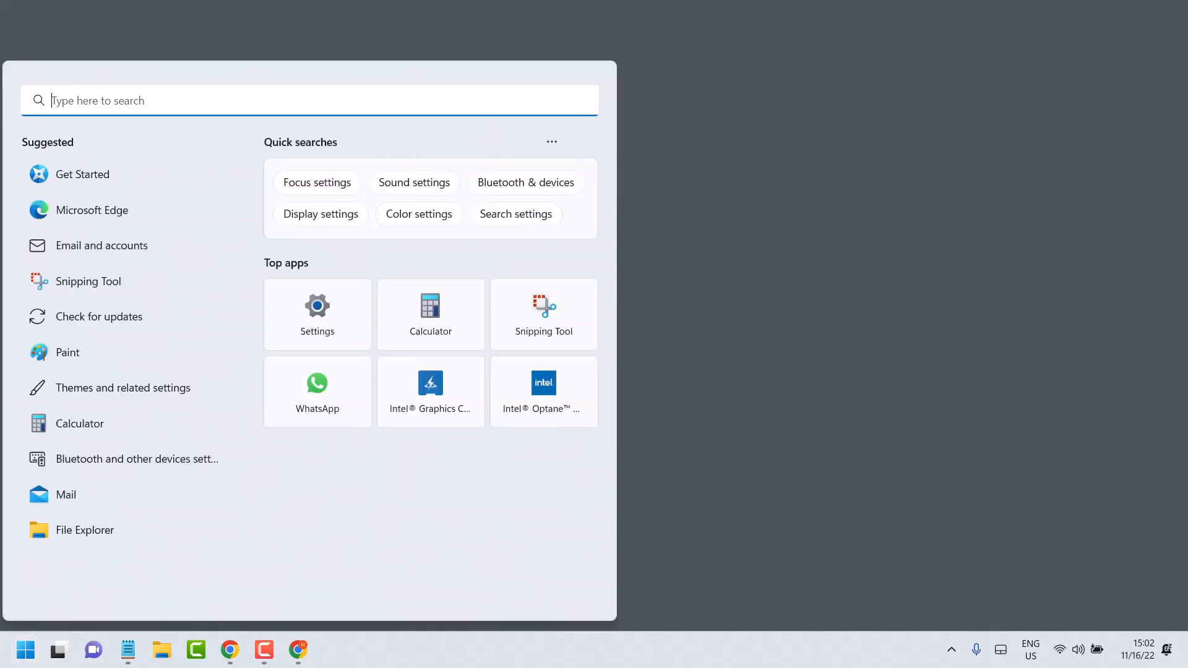
text(cmd)
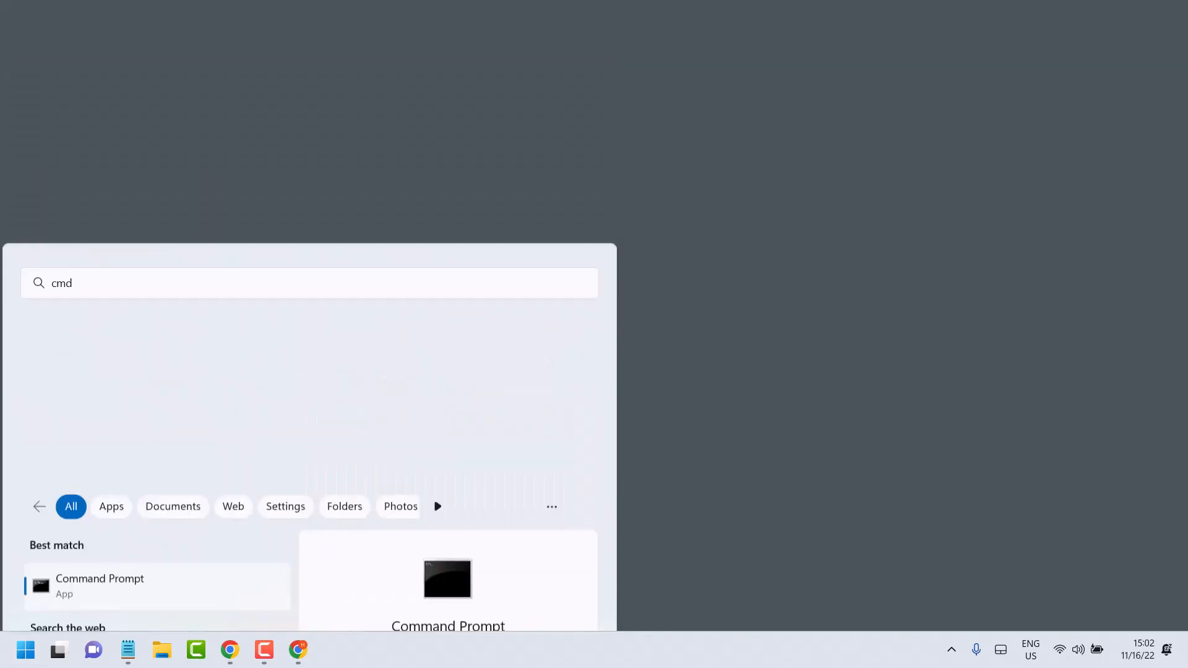
click(99, 584)
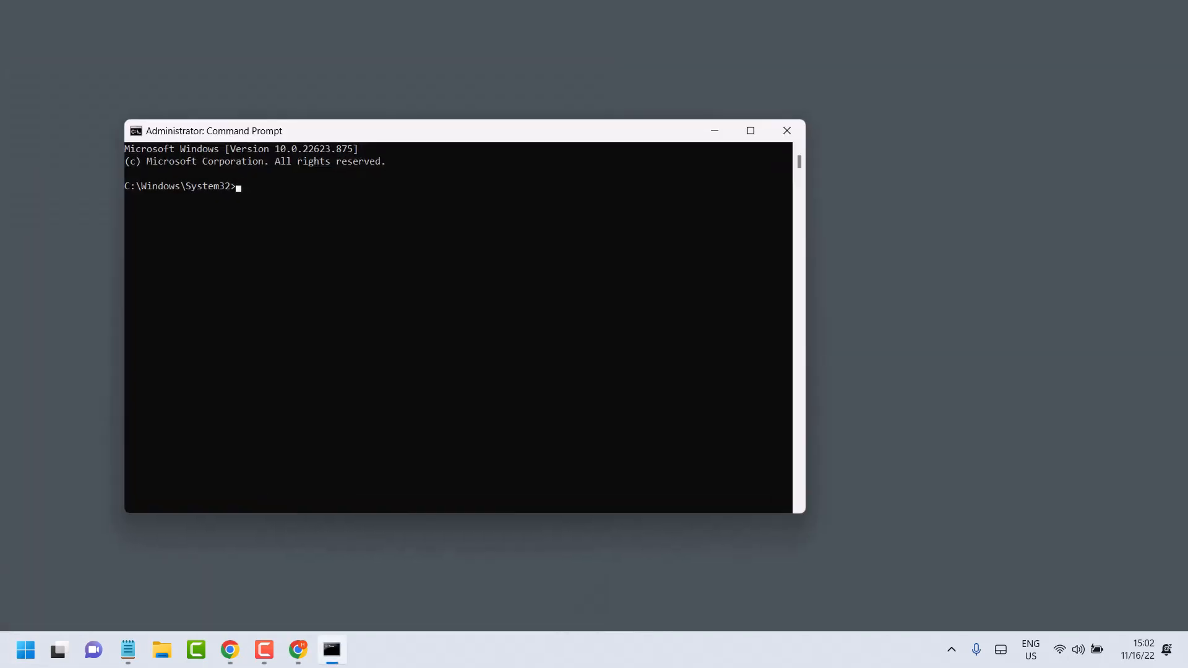
Step: Run 'sfc /scannow' at the admin prompt, then switch back to the Notepad note
text(sfc /)
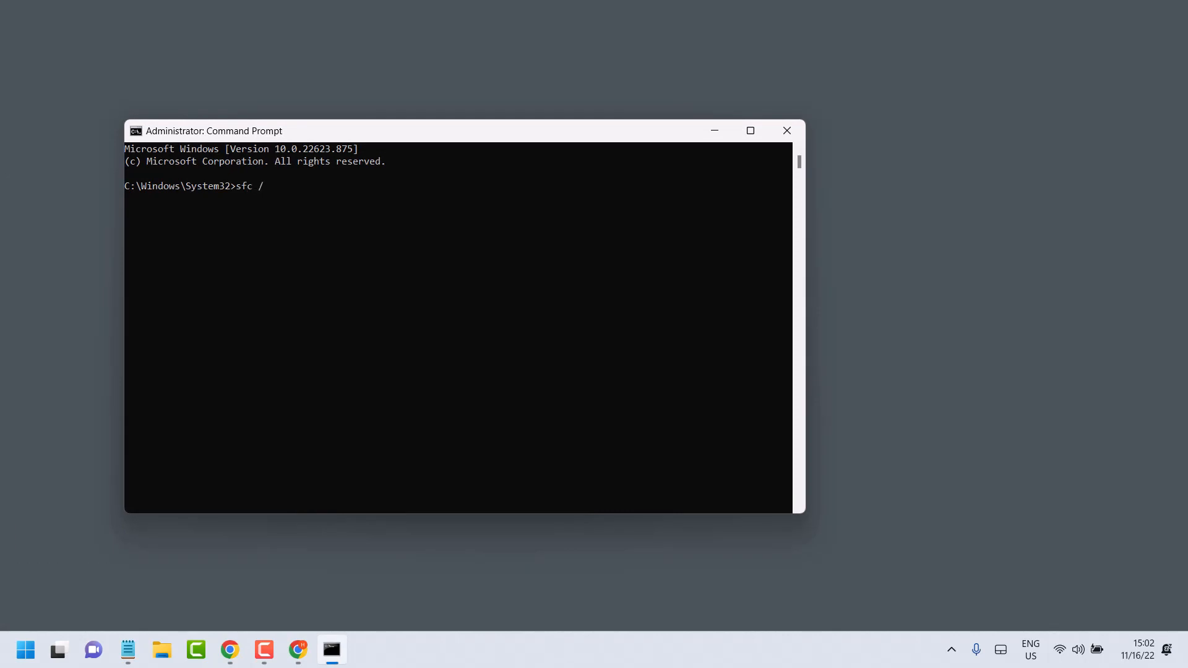
text(scan)
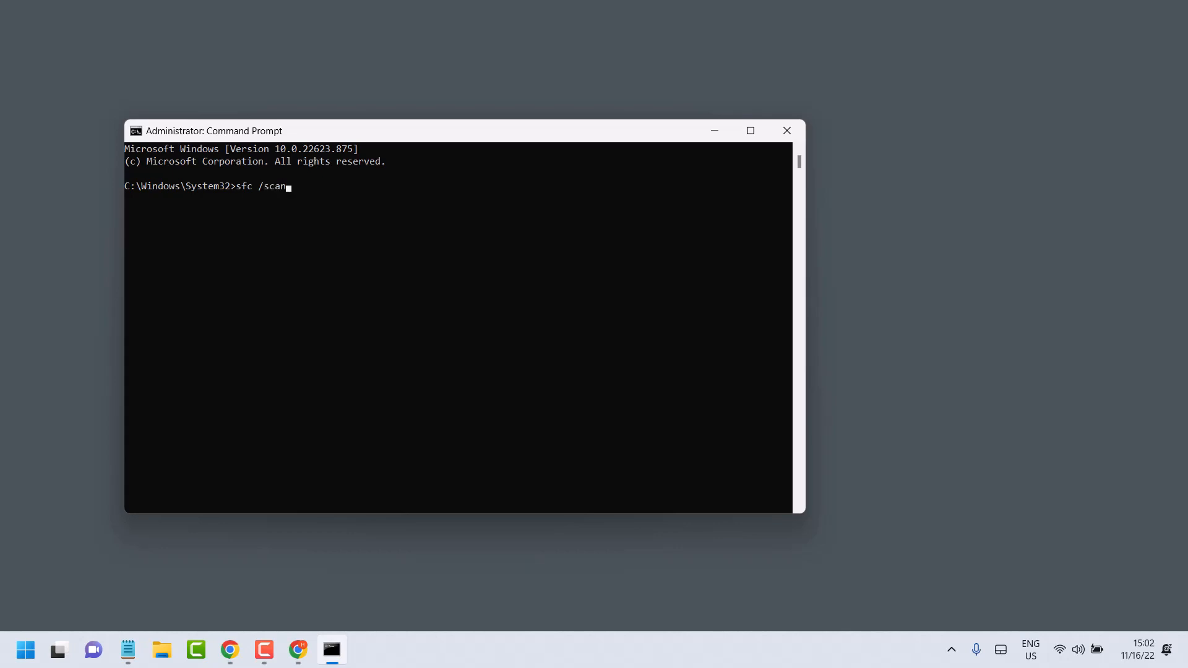
text(now)
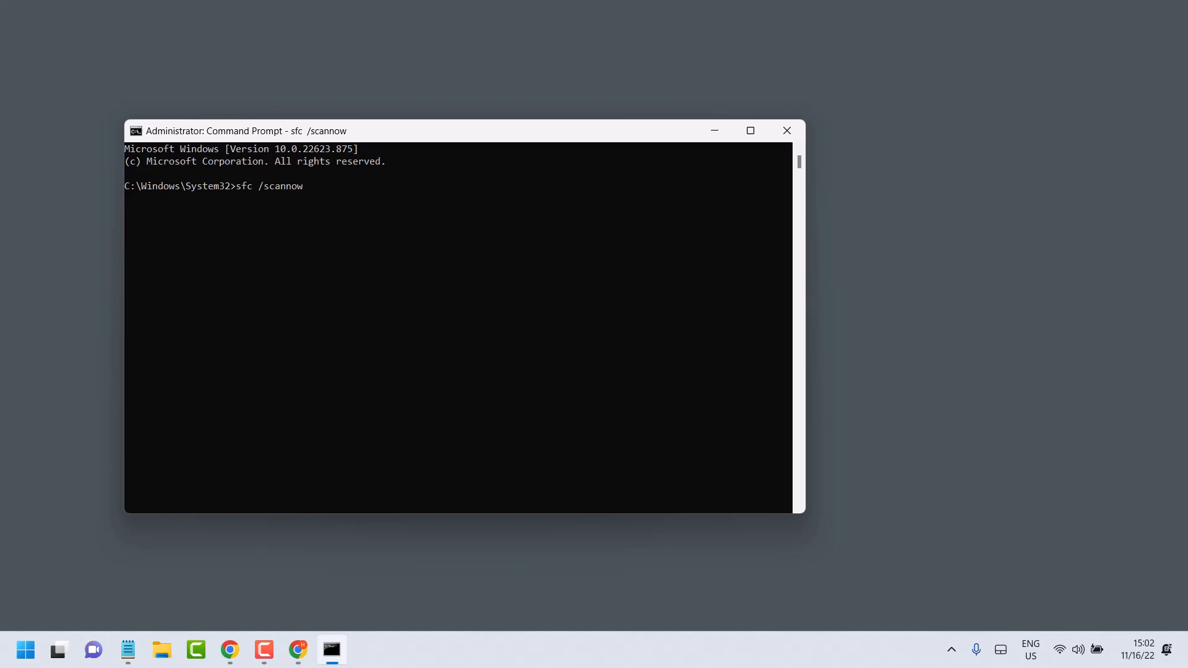
key(Enter)
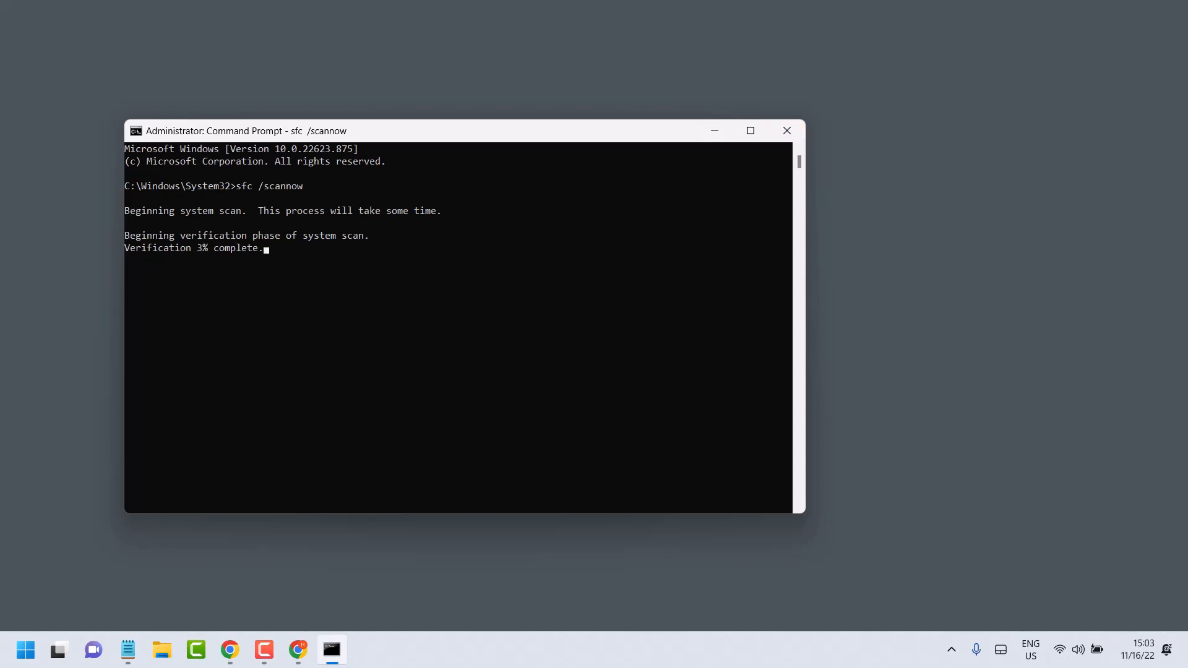
click(127, 649)
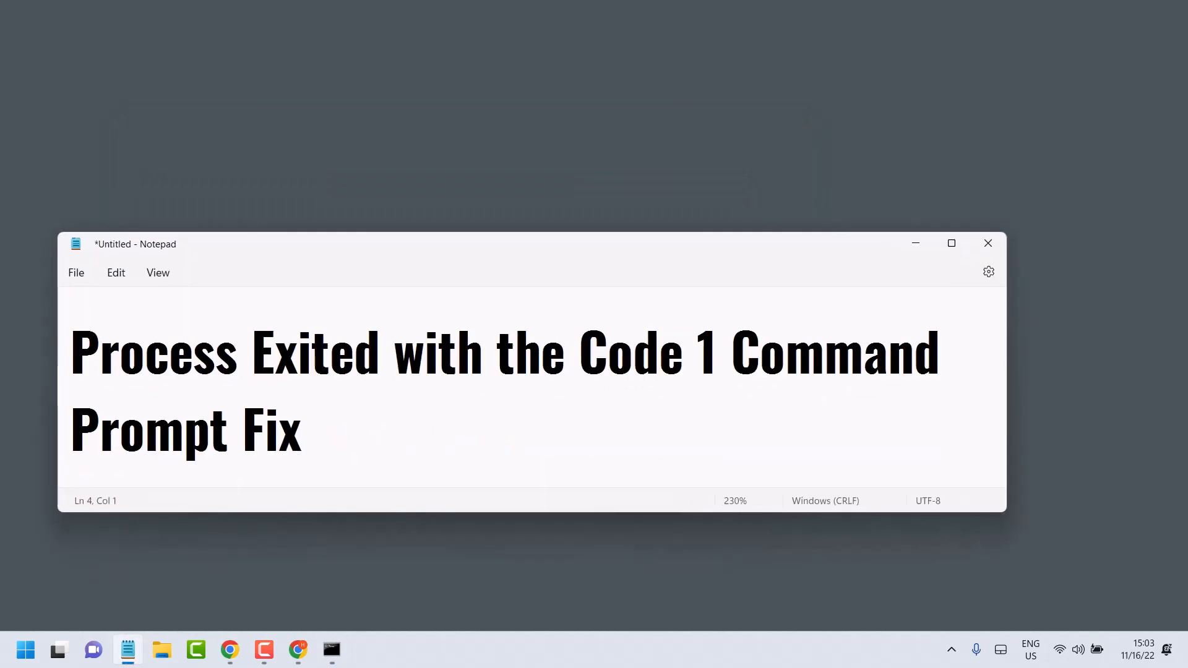